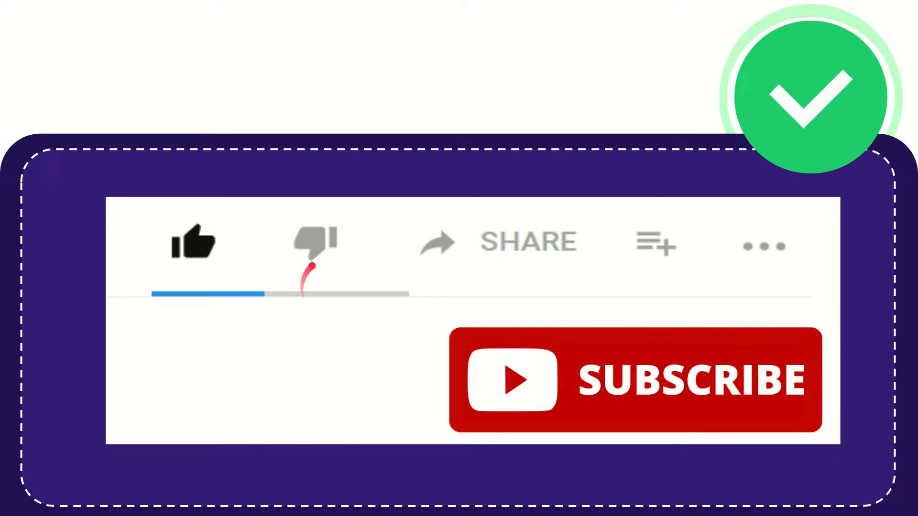
left_click(315, 243)
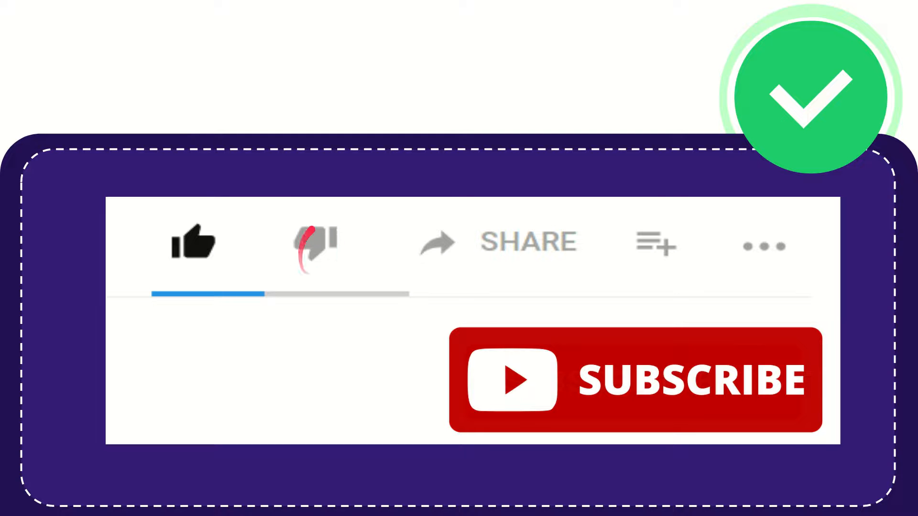
left_click(314, 242)
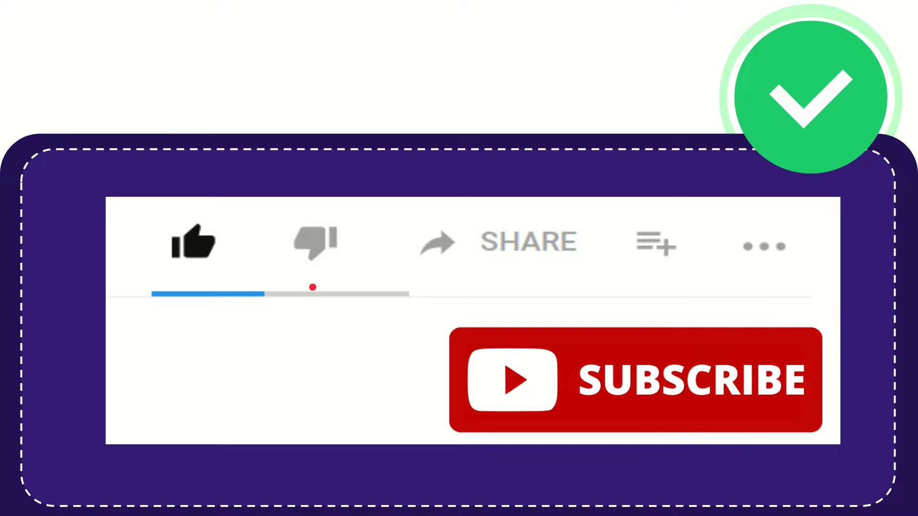